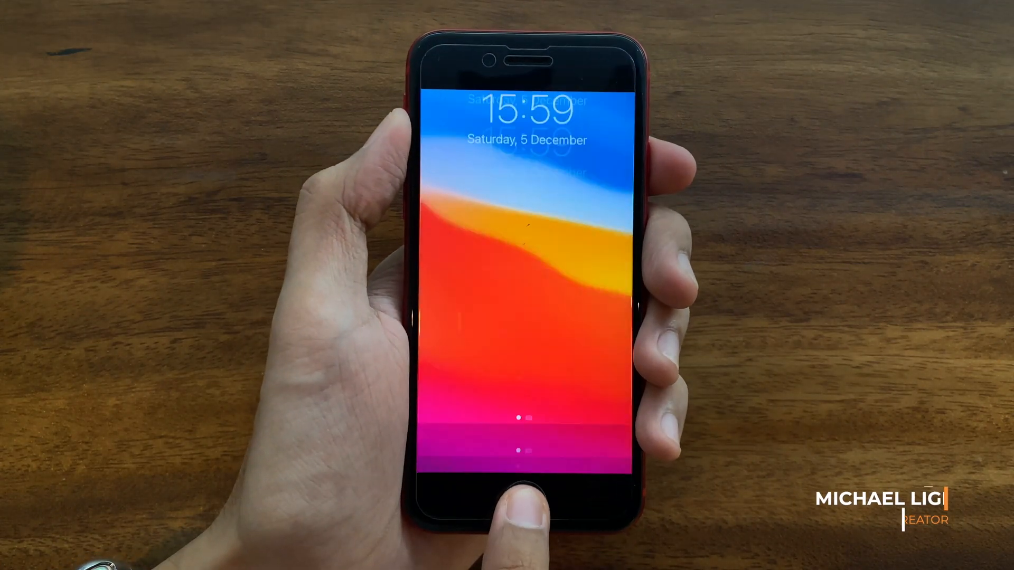
Press Home to wake the iPhone and show the lock screen time and date
left_click(514, 495)
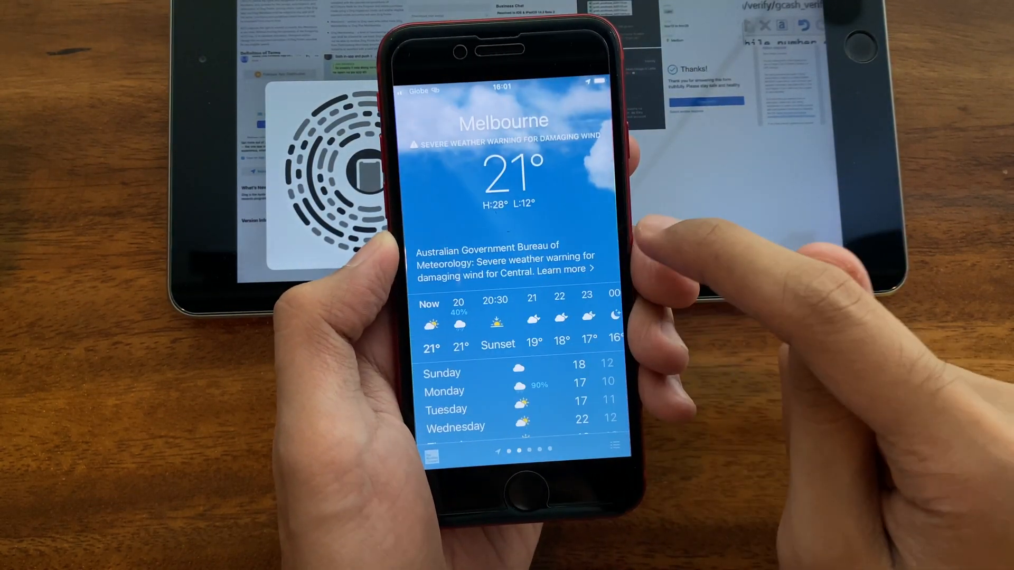
Scroll Melbourne's forecast details, then show the saved cities list
scroll("up", 3)
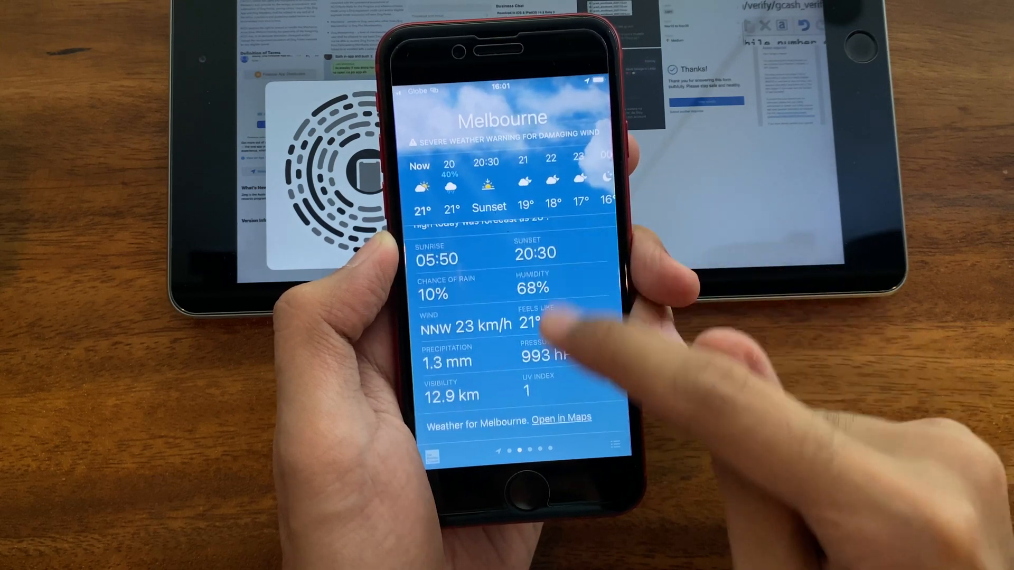
left_click(510, 446)
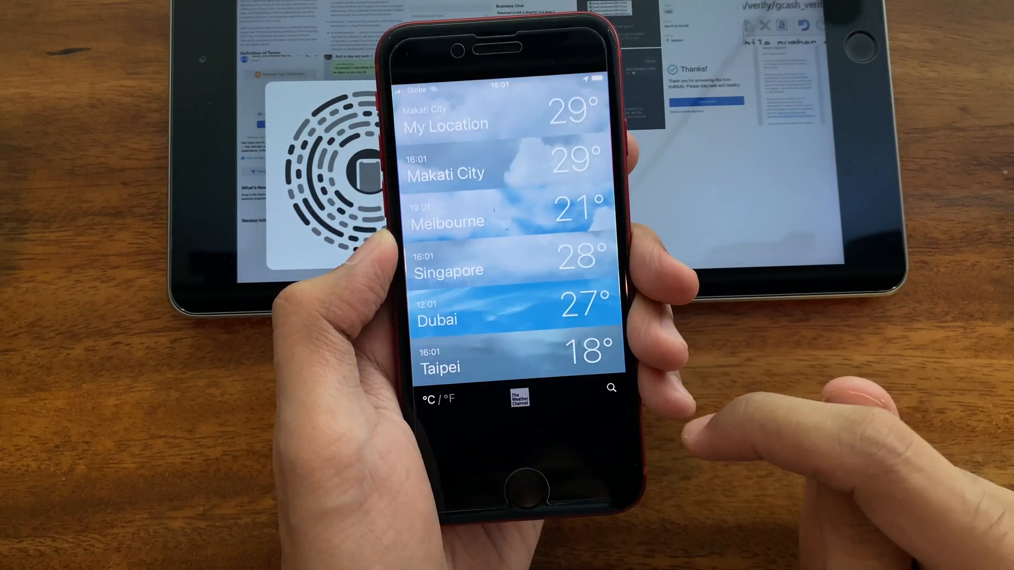
Add London, England to the city list and open Taipei's forecast
left_click(610, 387)
type("London")
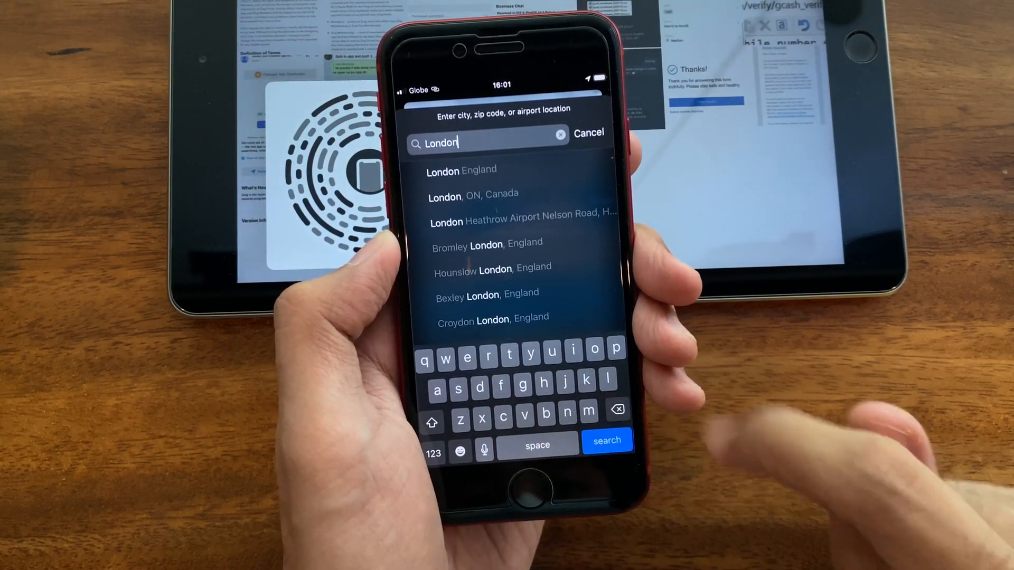
left_click(461, 171)
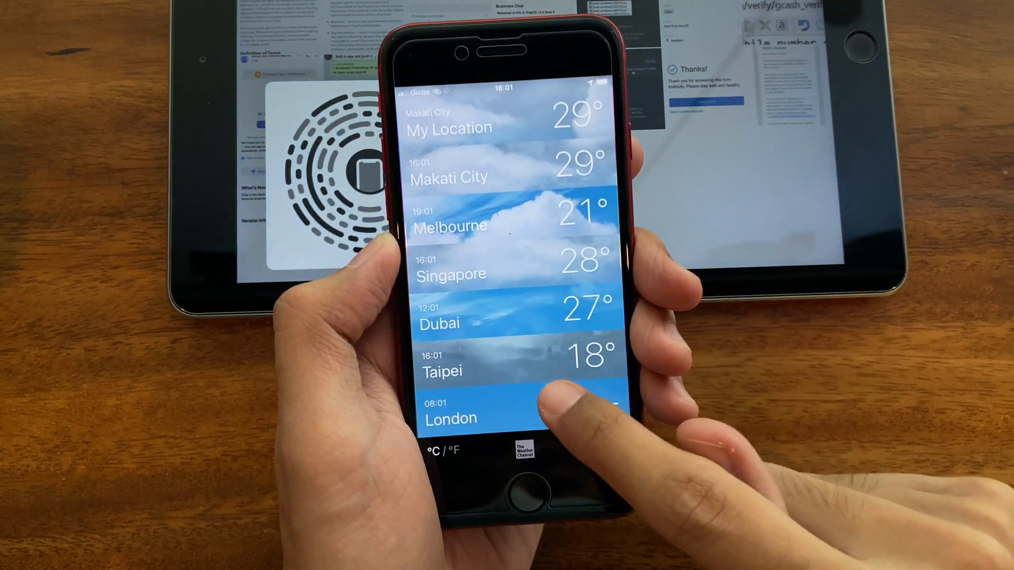
left_click(451, 418)
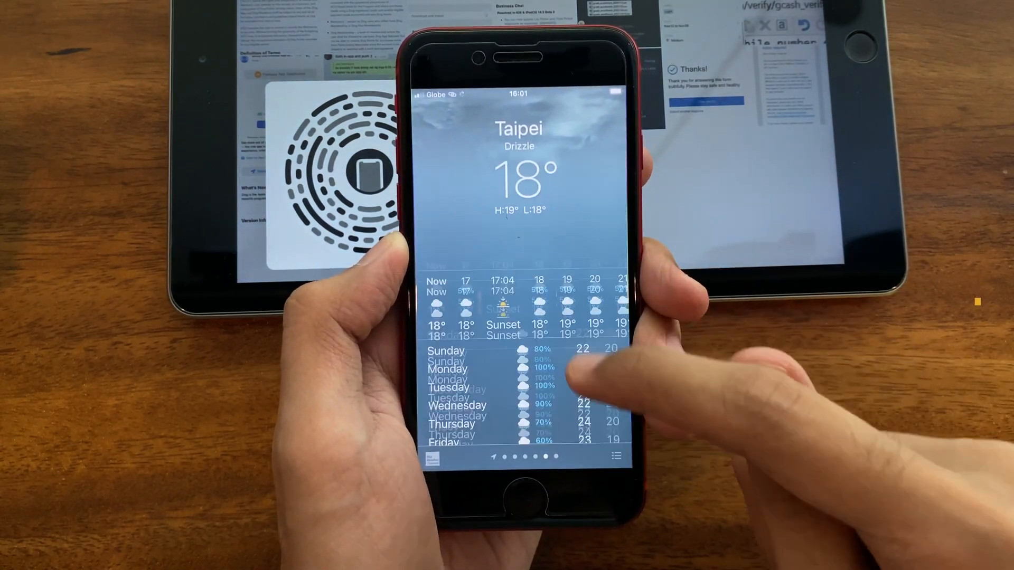
Swipe through to London's partly cloudy forecast page
scroll("up", 3)
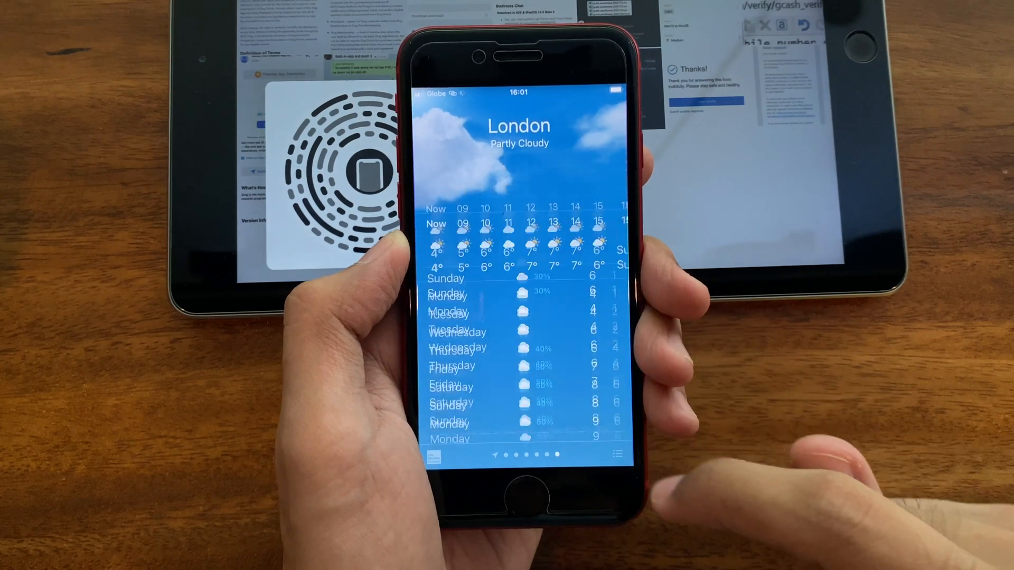
scroll("up", 3)
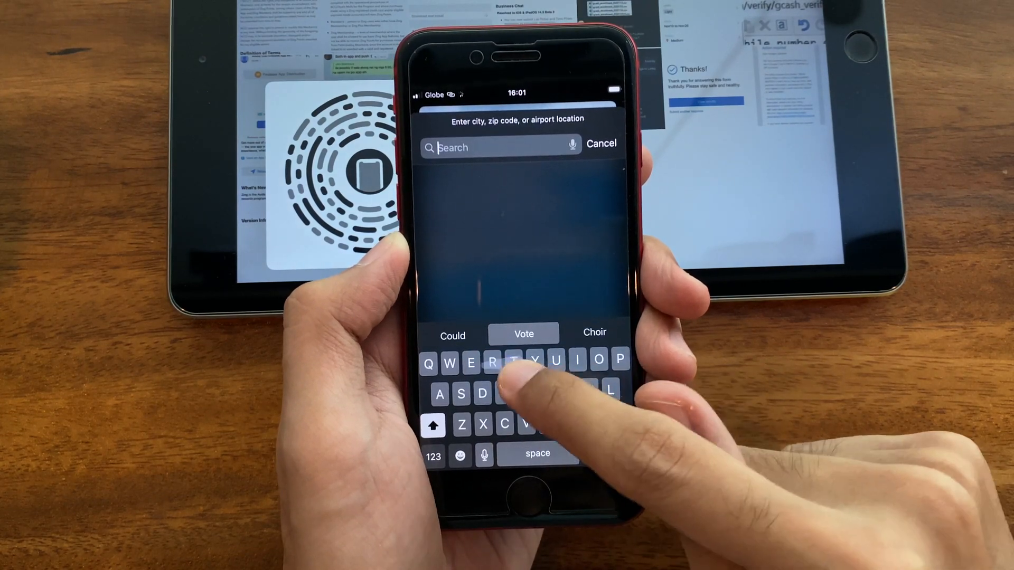
Search 'Cupertino' and add it, showing its 7° clear forecast page
type("Cupertino")
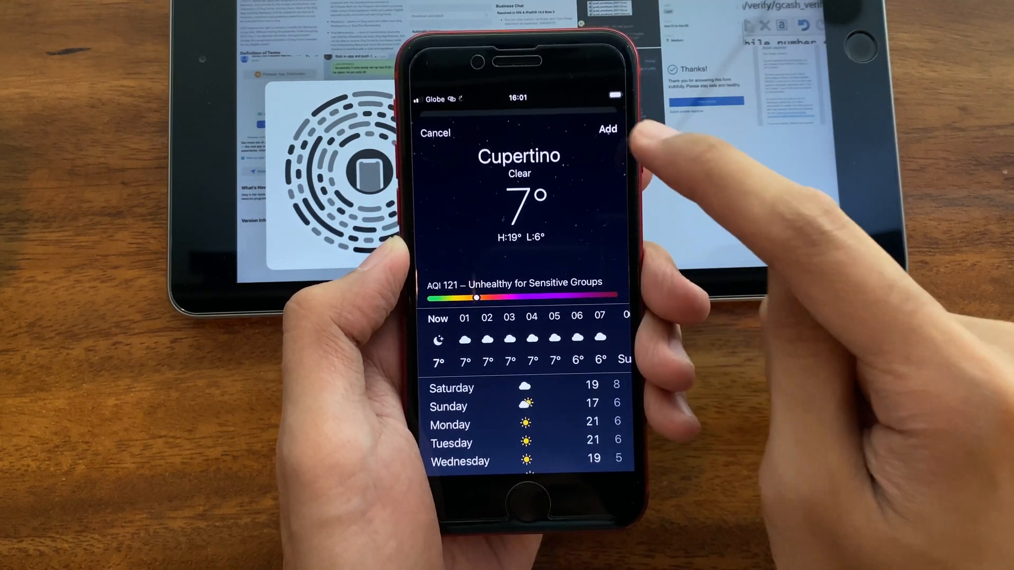
left_click(607, 129)
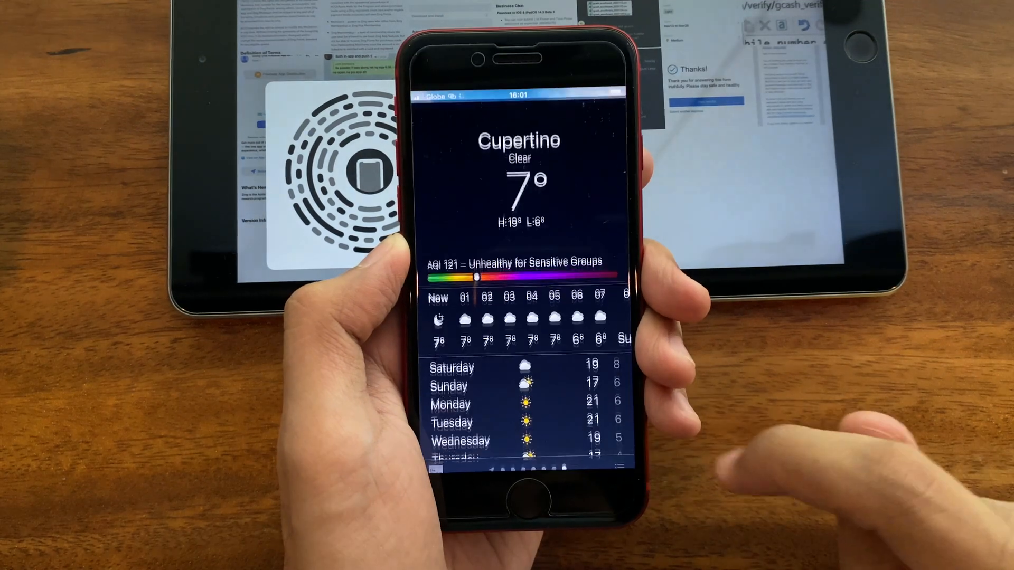